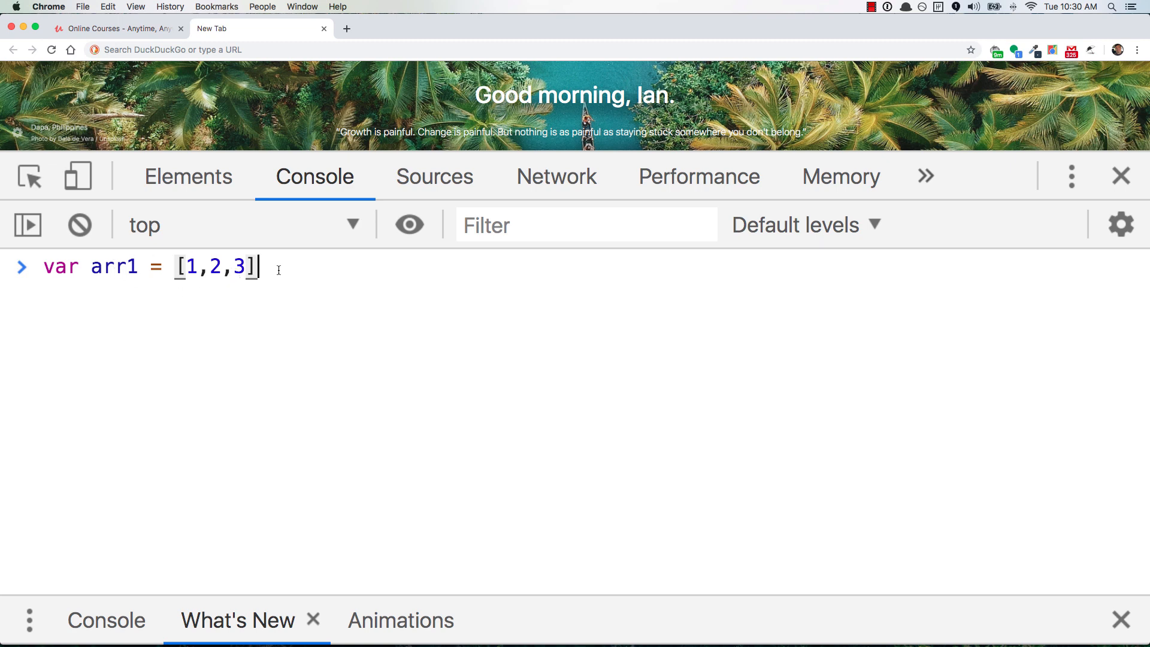
Declare arr1 as [1,2,3] and start assigning arr2 = arr1
{"action": "key", "text": "Return"}
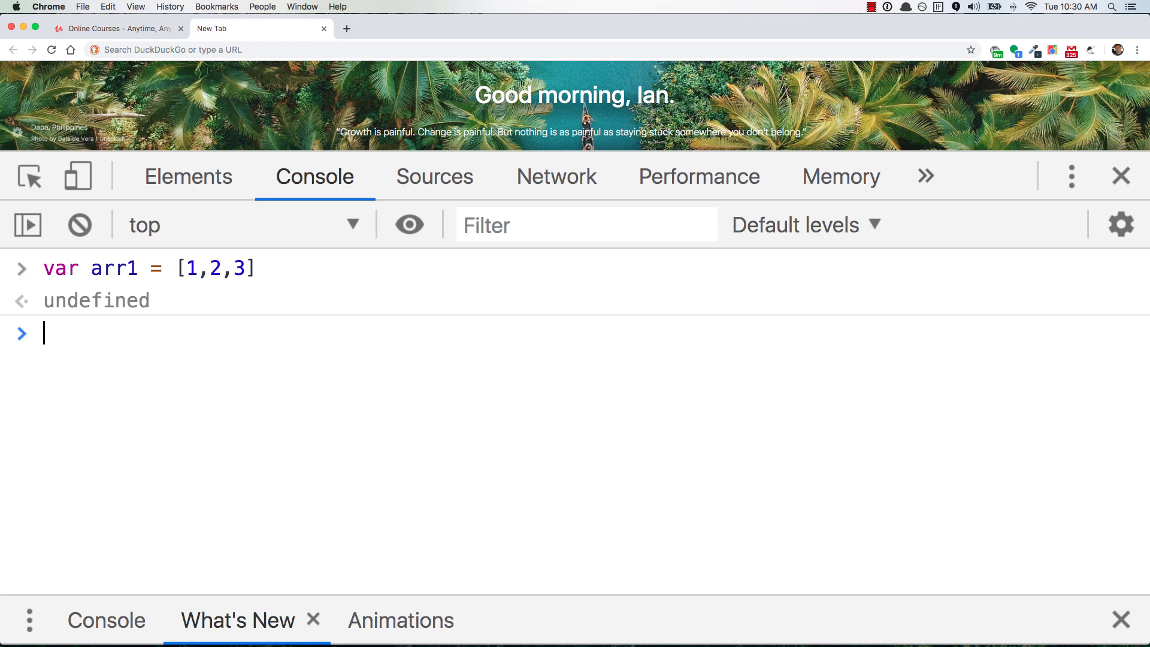
{"action": "type", "text": "var a"}
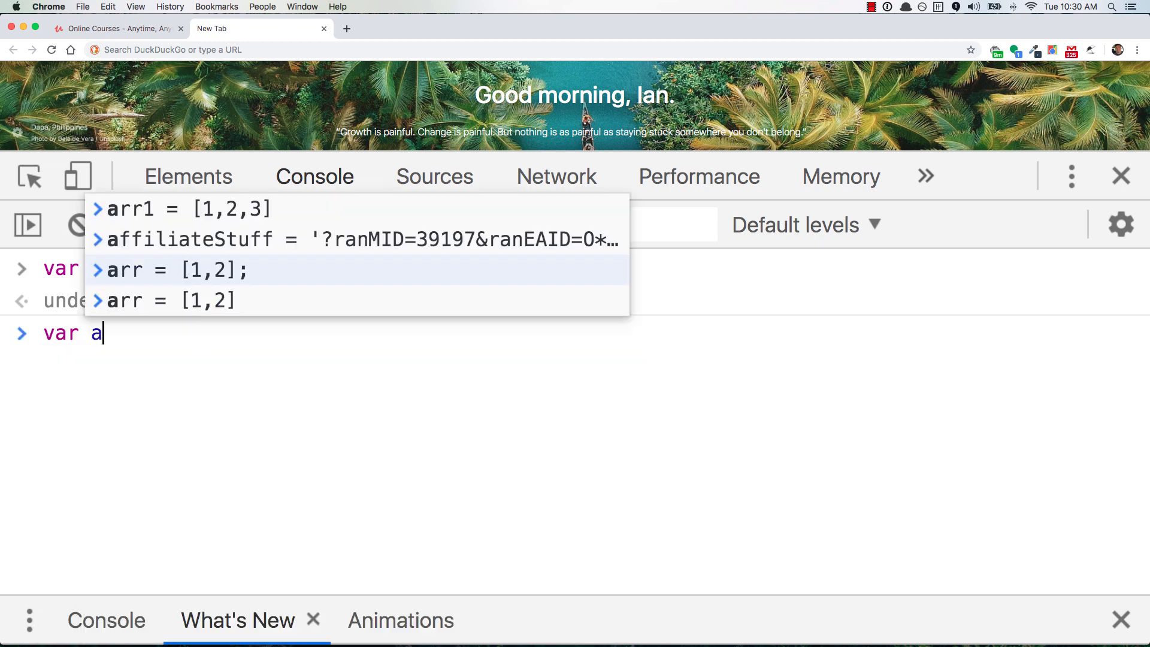
{"action": "type", "text": "rr2 ="}
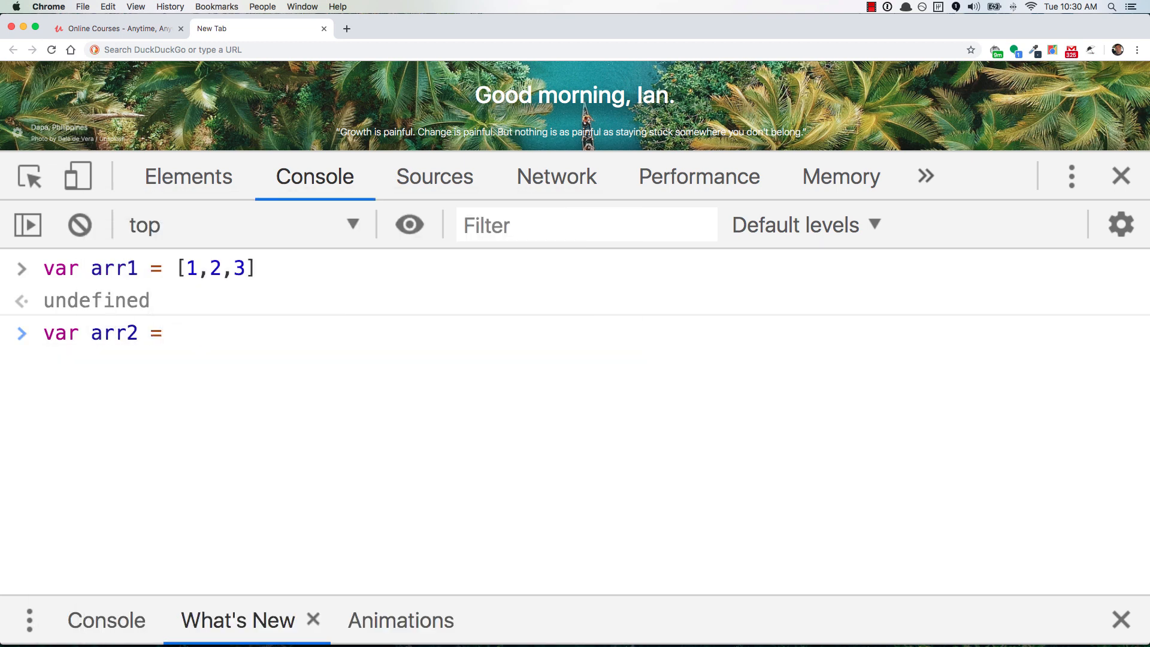
{"action": "type", "text": "a"}
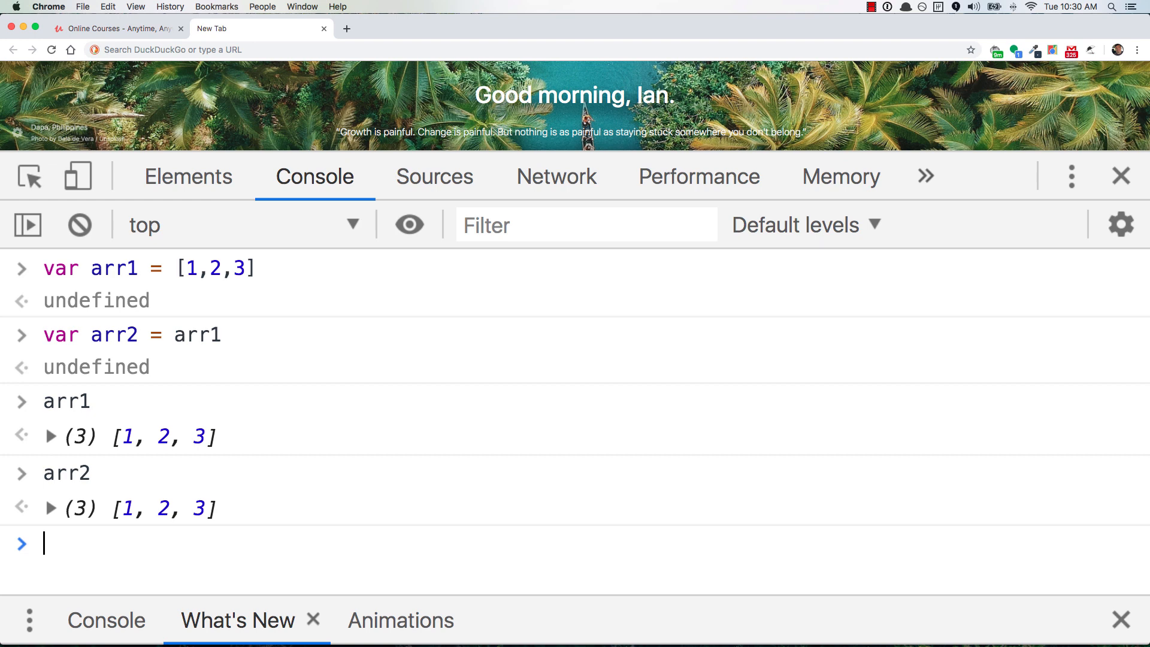
Run arr1.pop(), which returns 3, then print arr1 and arr2, both [1, 2]
{"action": "type", "text": "arr1.pop"}
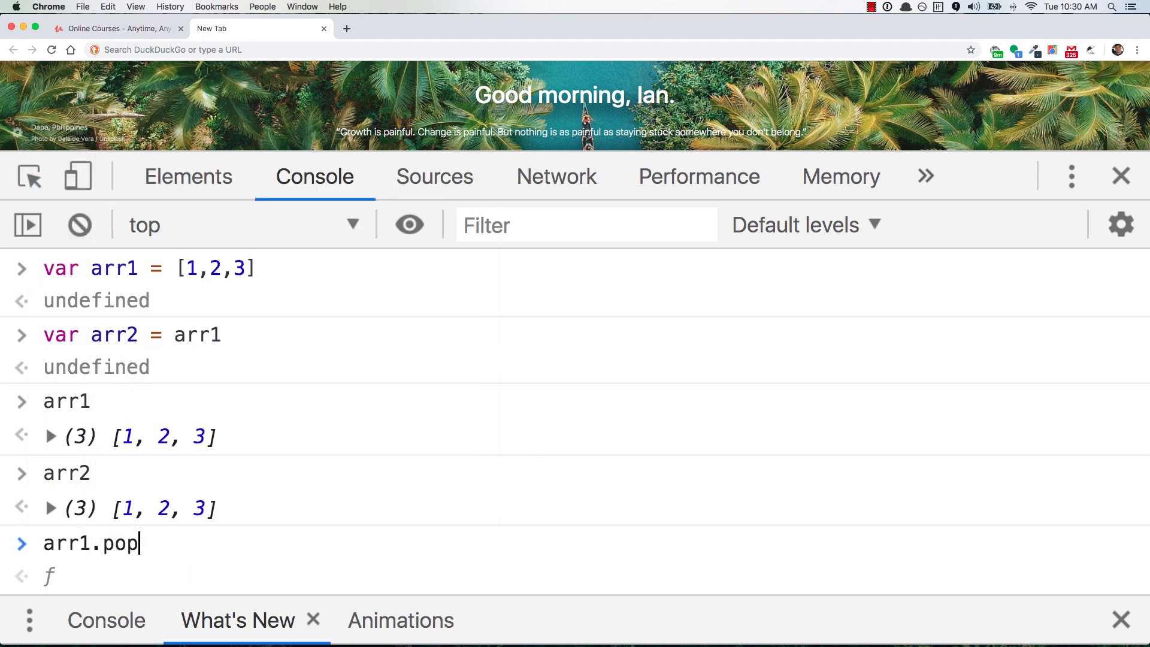
{"action": "type", "text": "()"}
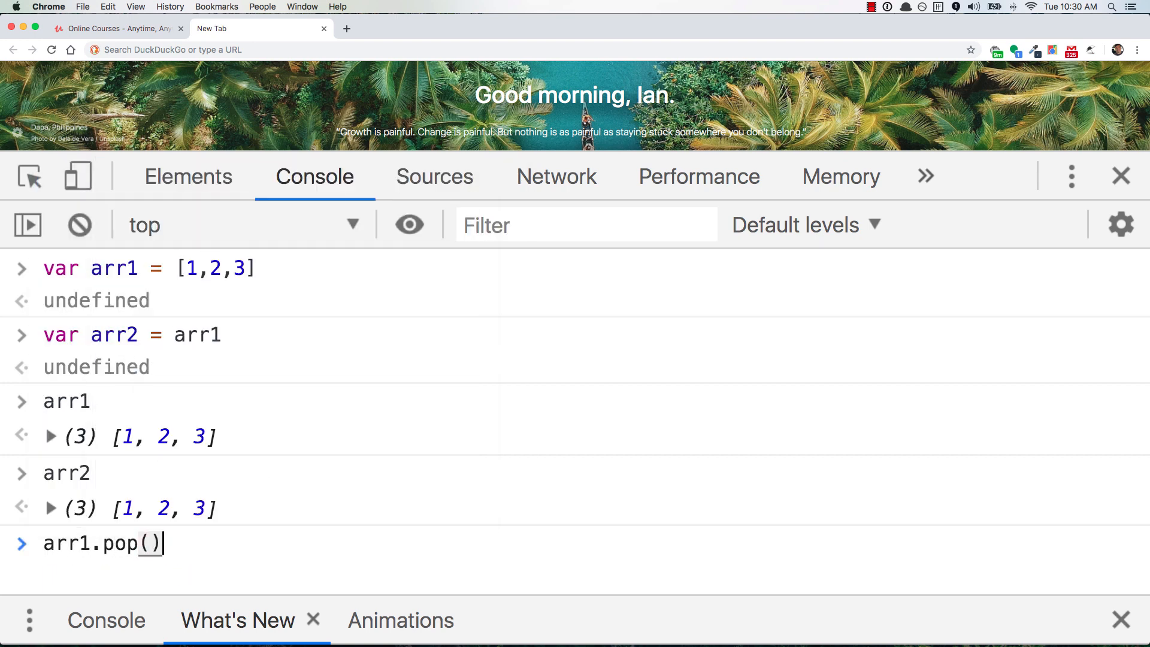
{"action": "key", "text": "Return"}
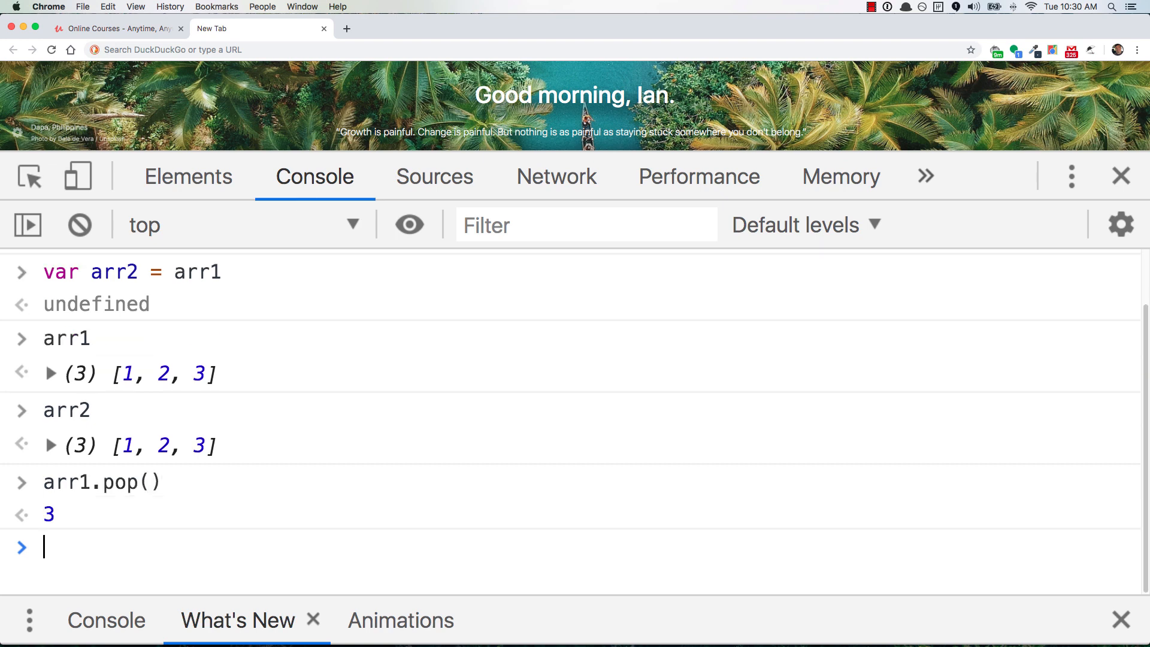
{"action": "key", "text": "Return"}
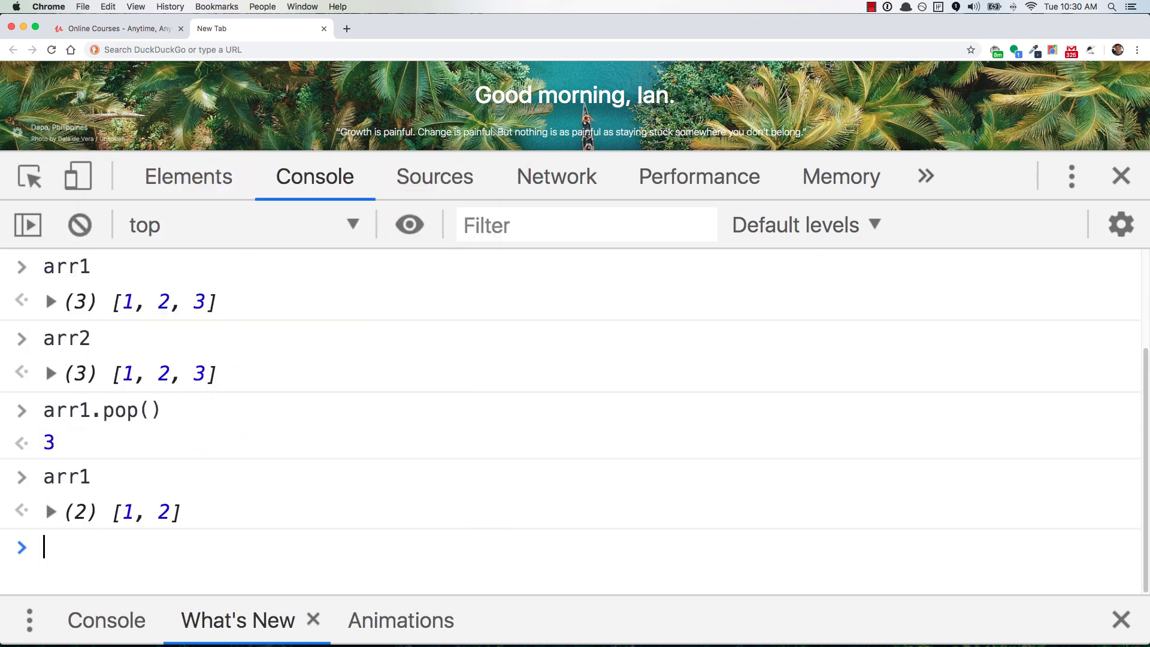
{"action": "type", "text": "arr"}
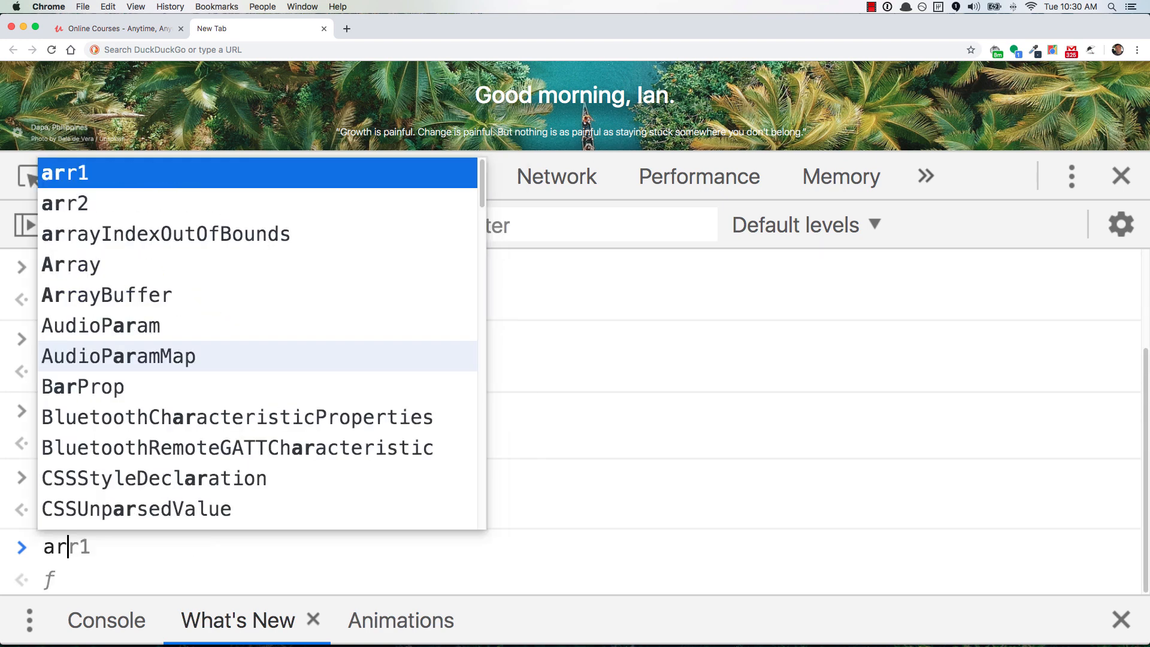
{"action": "key", "text": "Return"}
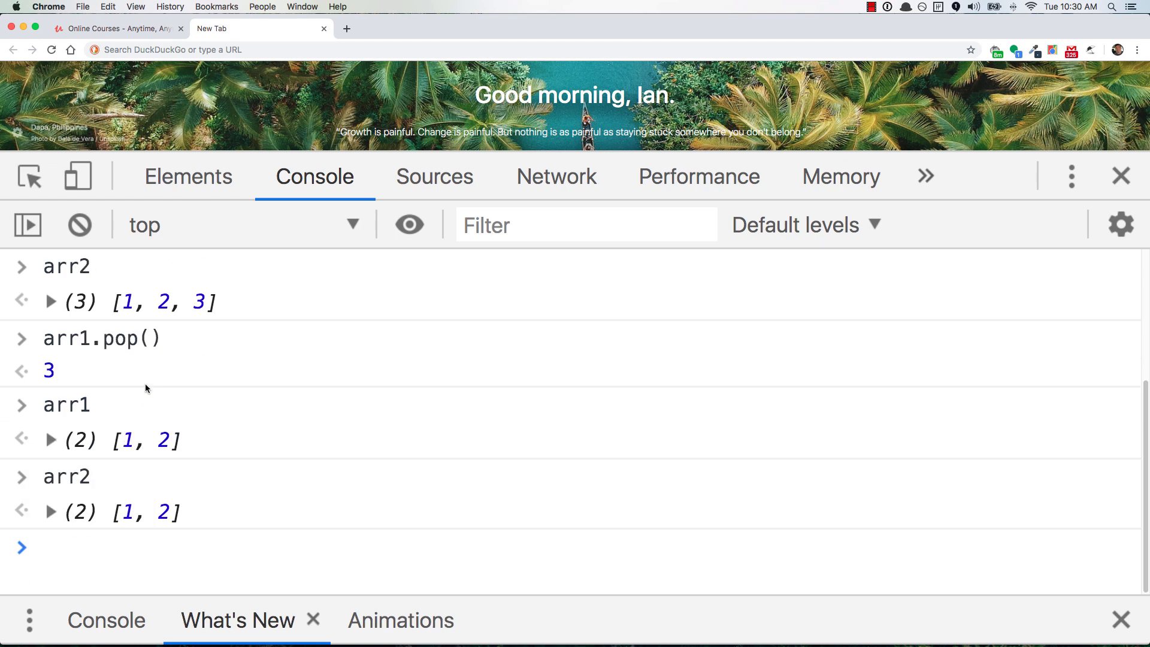
{"action": "mouse_move", "coordinate": [165, 522]}
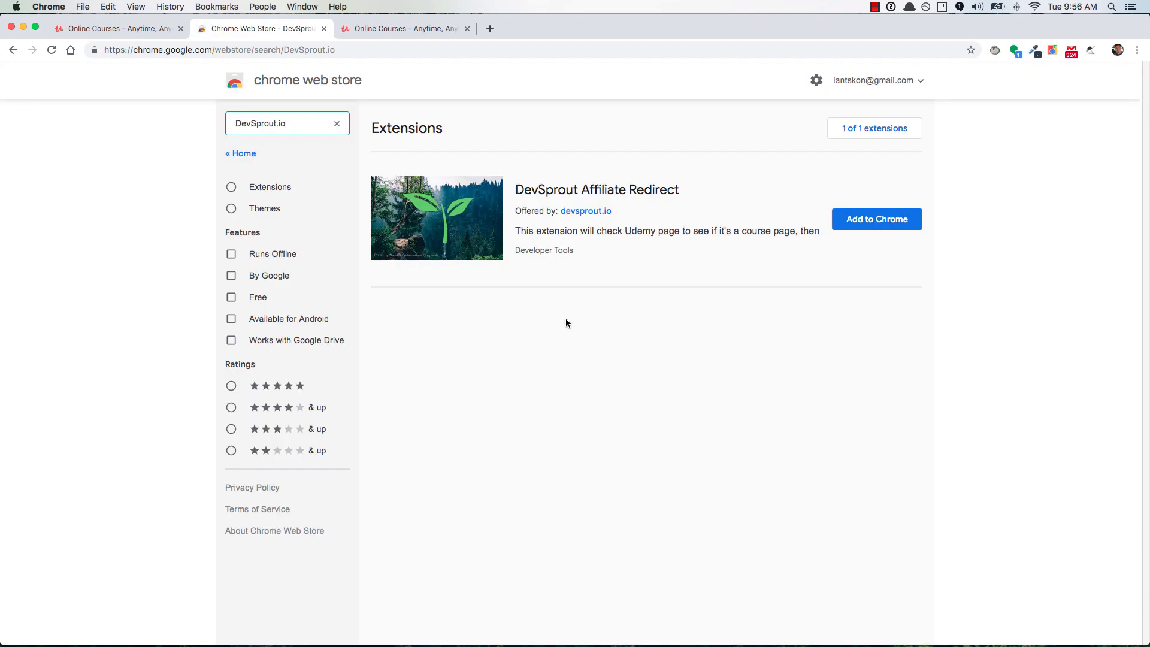
Add the DevSprout Affiliate Redirect extension to Chrome and switch to the Udemy tab
{"action": "left_click", "coordinate": [876, 219]}
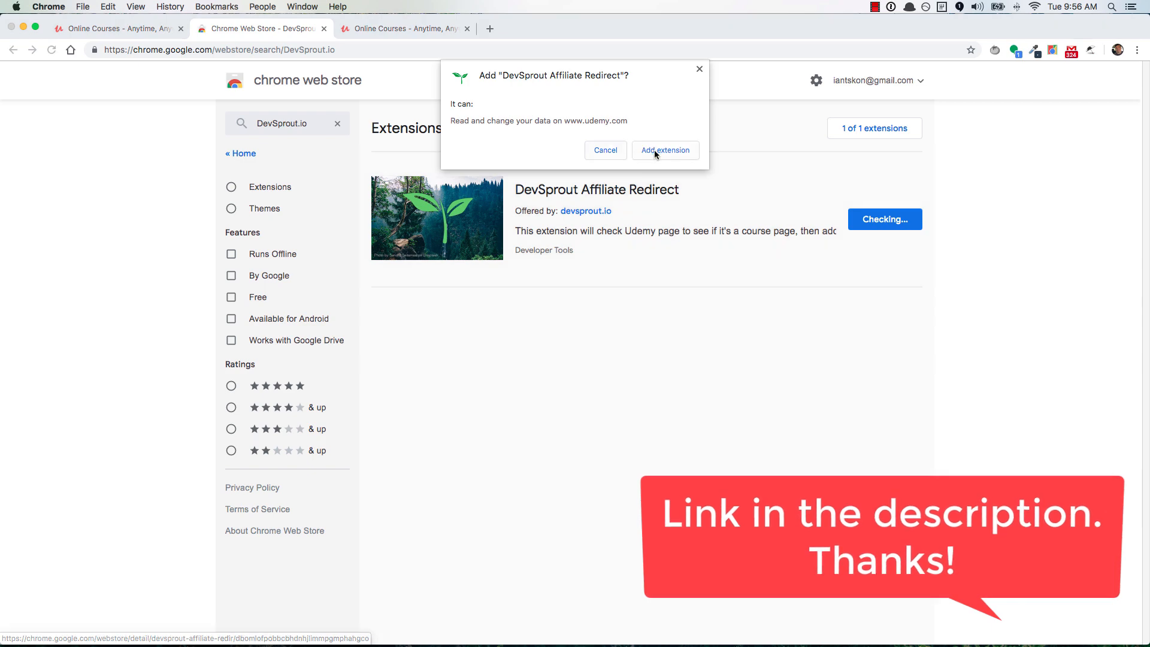
{"action": "left_click", "coordinate": [663, 150]}
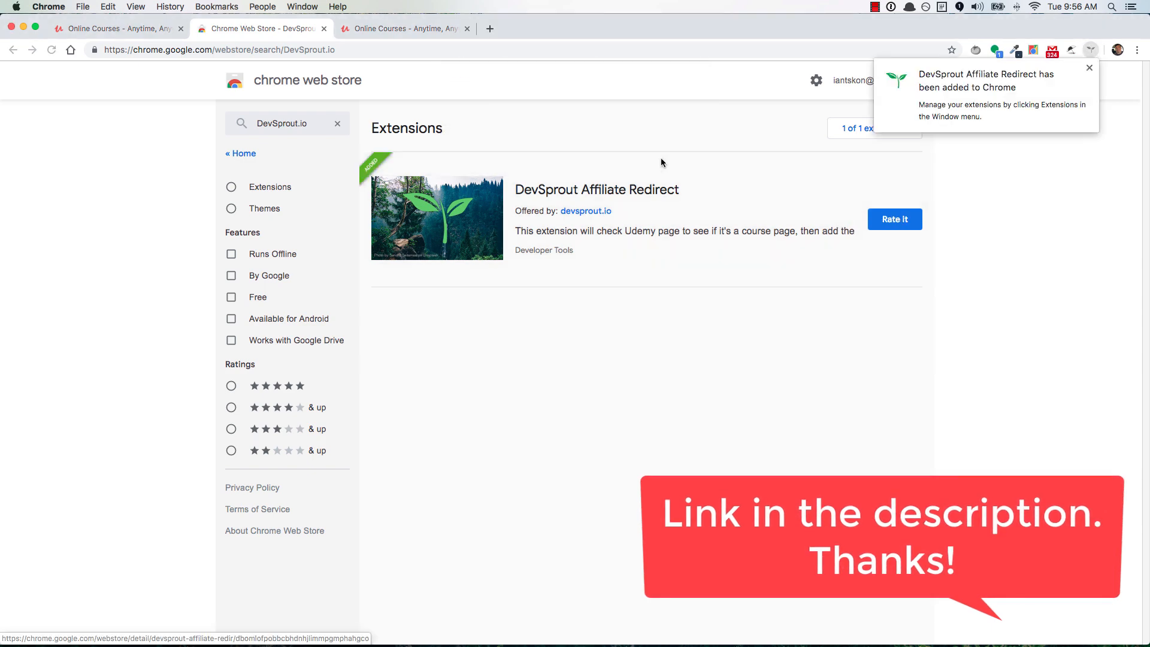
{"action": "left_click", "coordinate": [403, 29]}
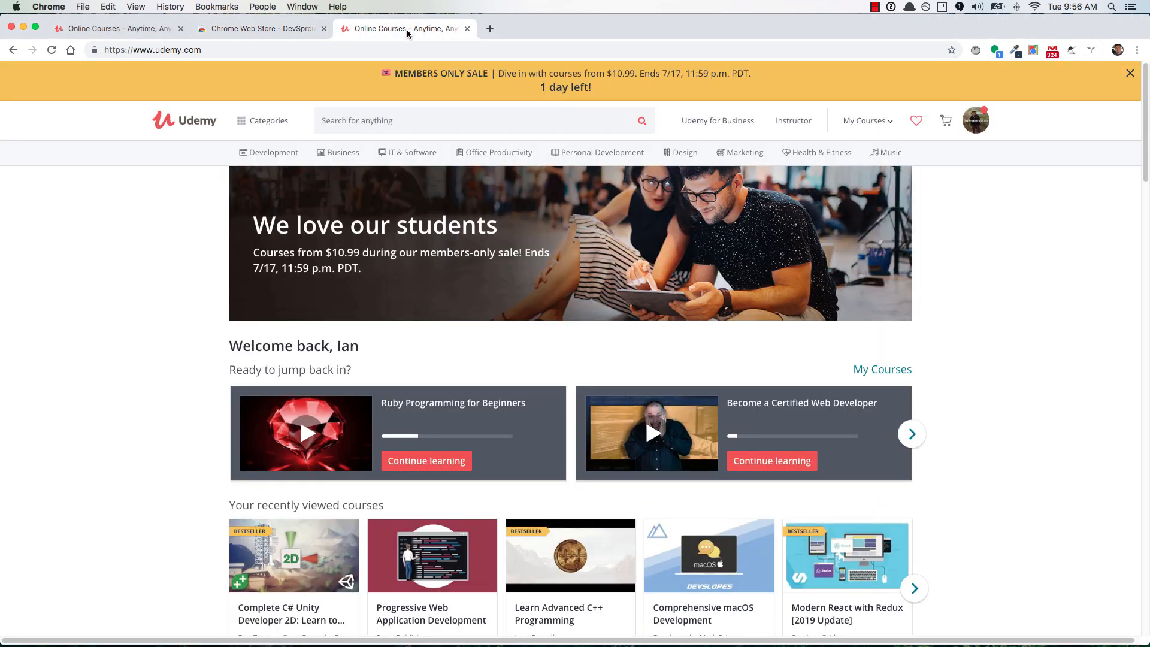
{"action": "mouse_move", "coordinate": [569, 555]}
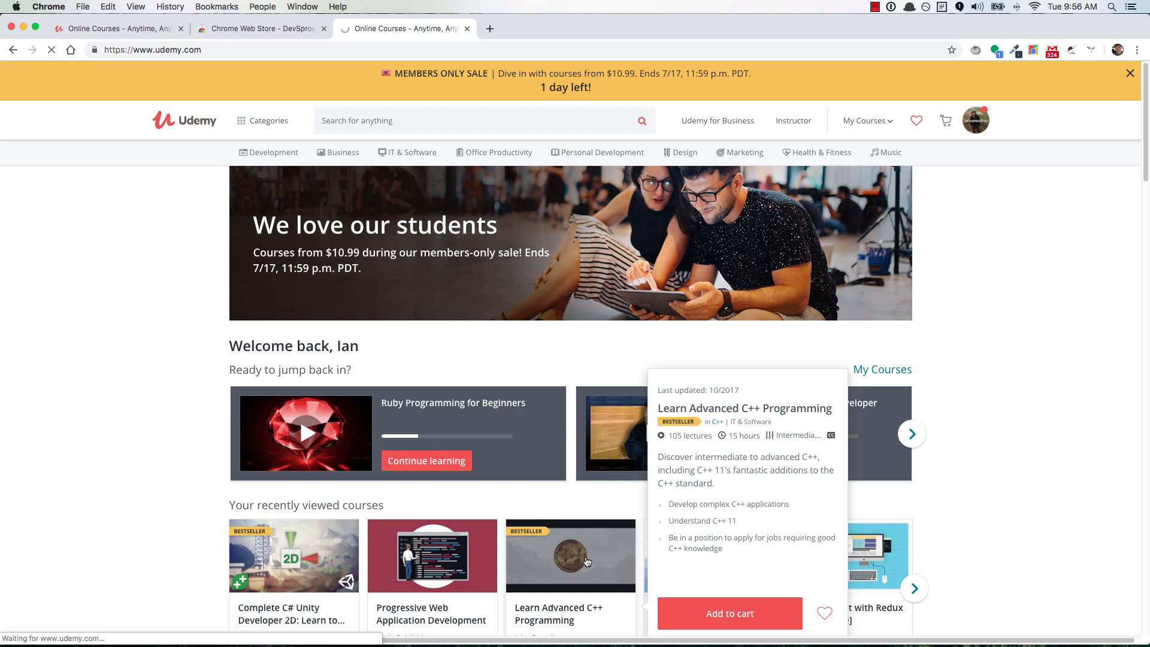
Open the Learn Advanced C++ Programming course from recently viewed courses
{"action": "left_click", "coordinate": [569, 555]}
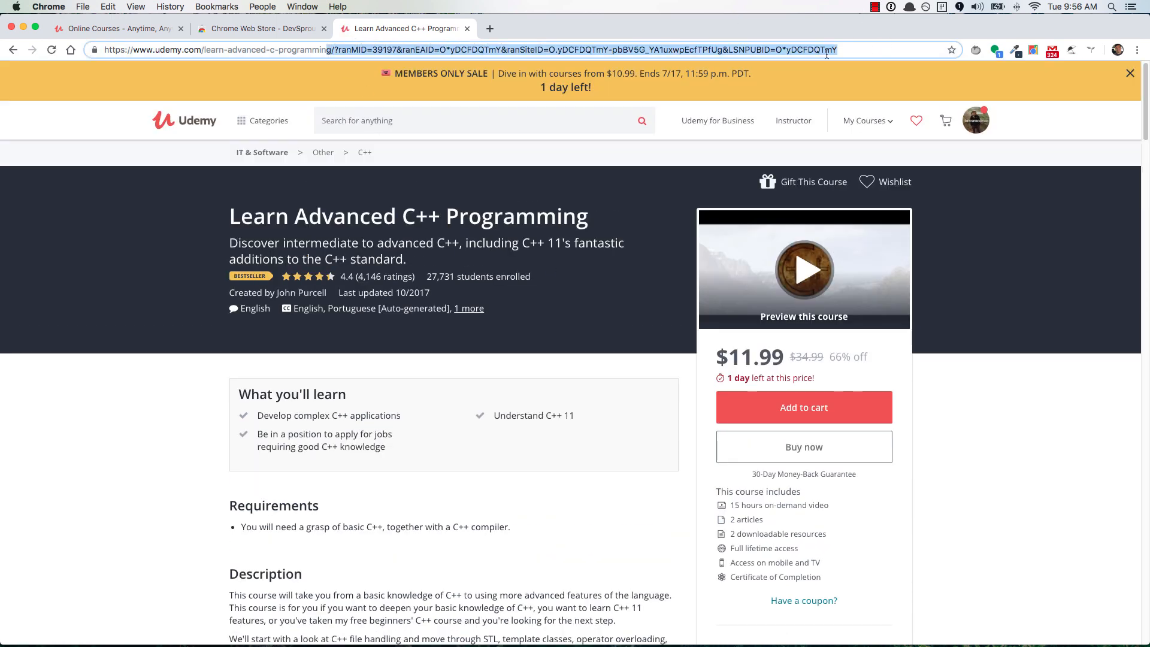
{"action": "mouse_move", "coordinate": [535, 467]}
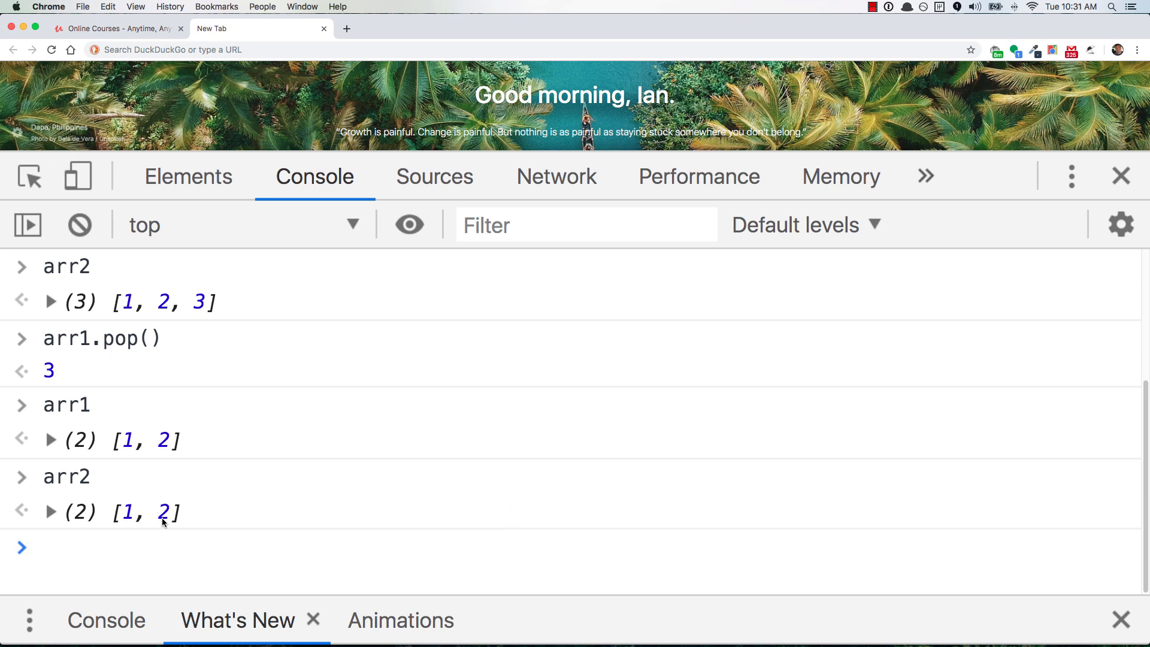
Redeclare arr1 as [1,2,3] and assign arr2 = arr1.slice() in the console
{"action": "left_click", "coordinate": [44, 547]}
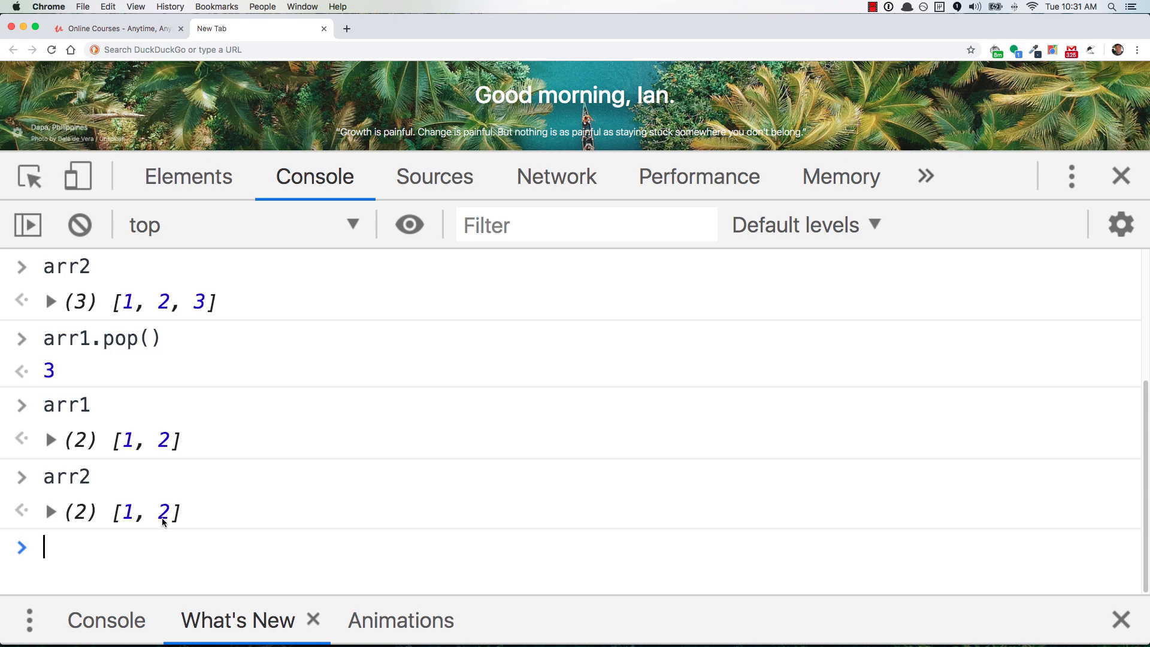
{"action": "type", "text": "var arr2 = a"}
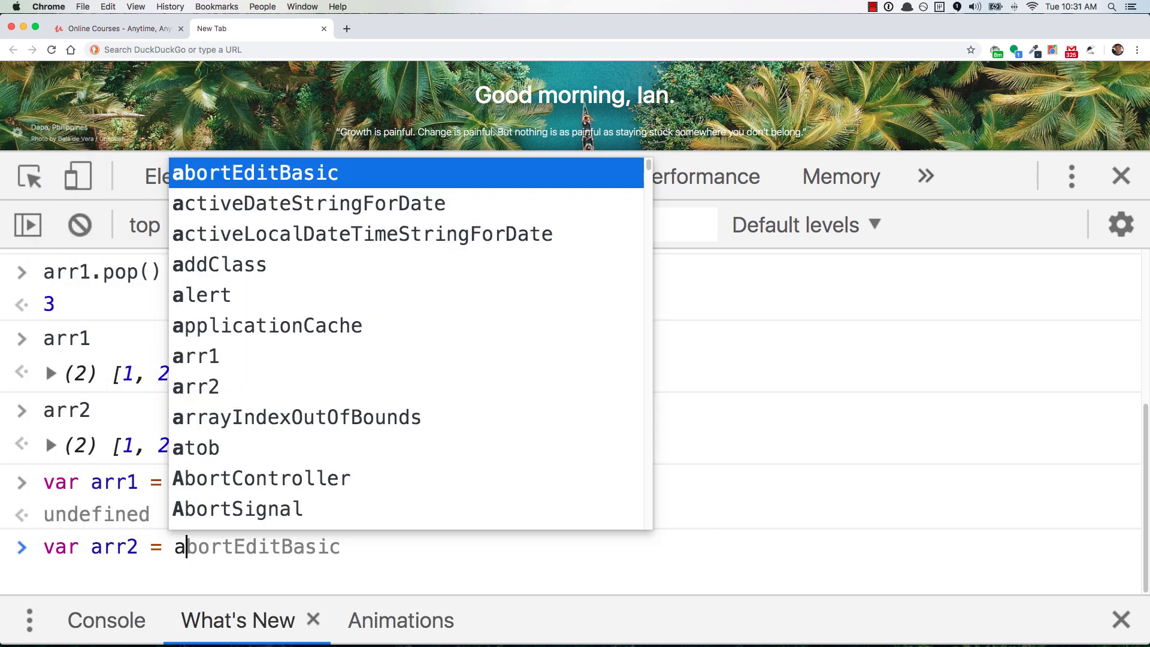
{"action": "type", "text": "rr1.slice)"}
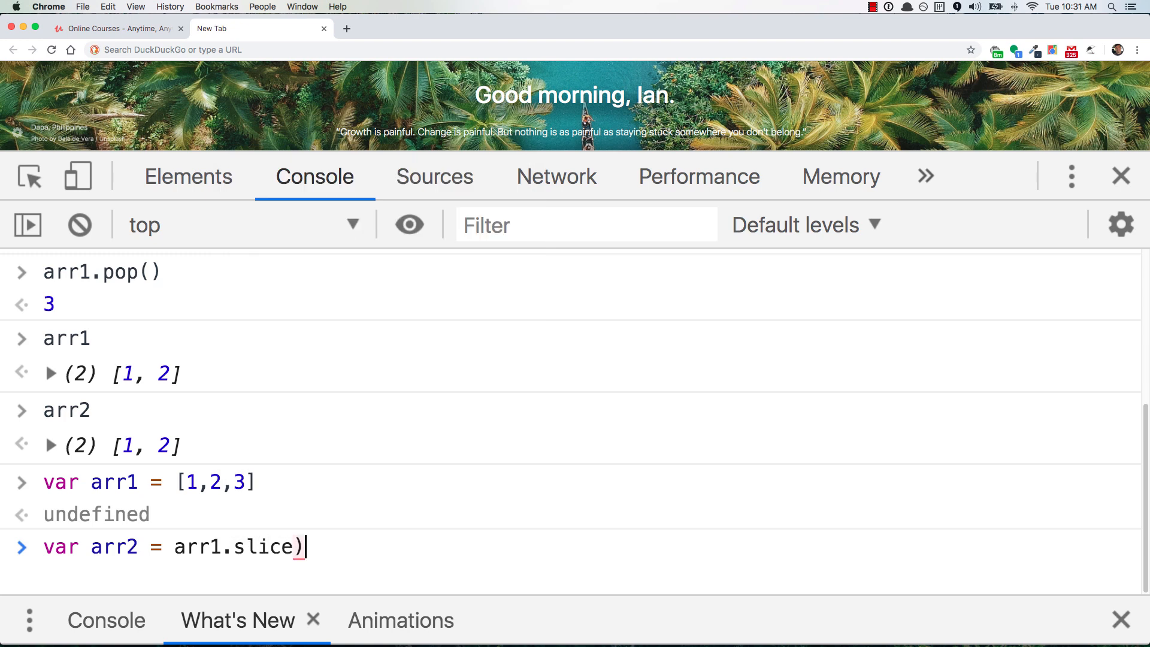
{"action": "key", "text": "Return"}
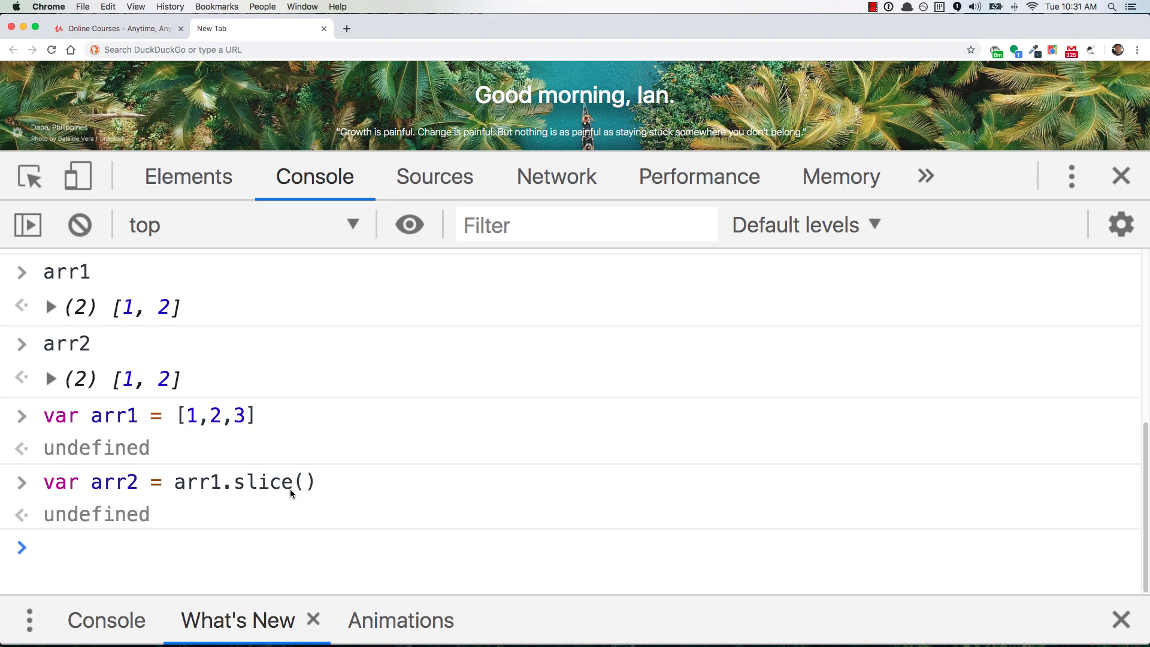
{"action": "mouse_move", "coordinate": [299, 493]}
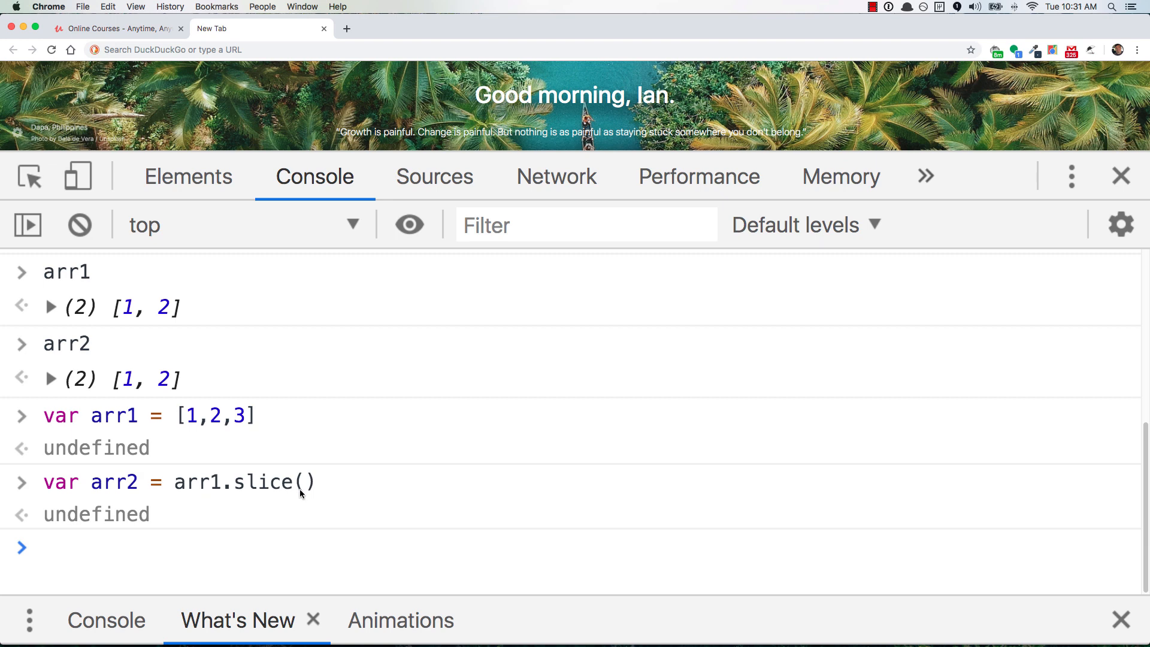
{"action": "left_click", "coordinate": [43, 547]}
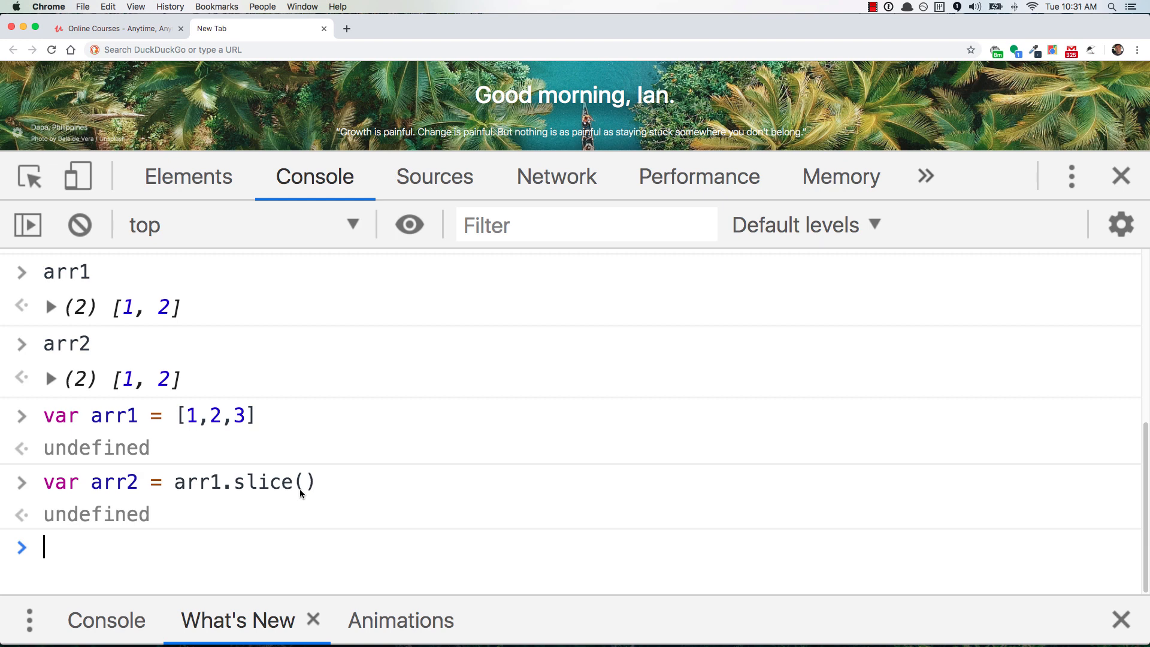
{"action": "mouse_move", "coordinate": [182, 518]}
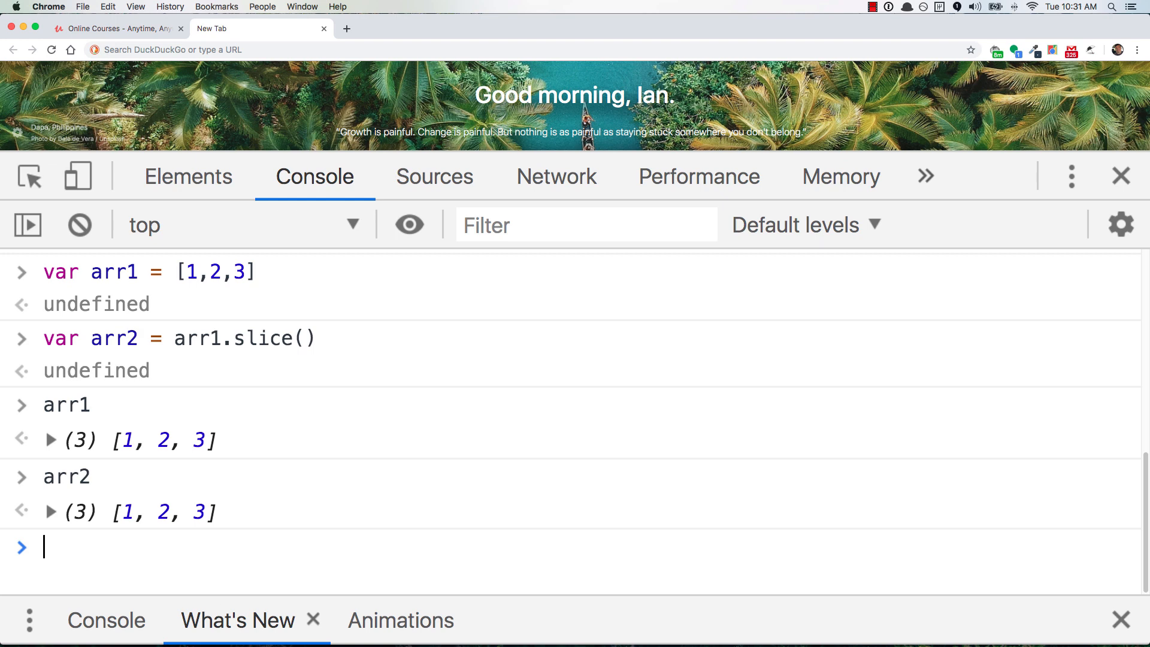
Run arr1.pop() and compare arr1 [1, 2] with the sliced arr2 [1, 2, 3]
{"action": "type", "text": "arr1.pop"}
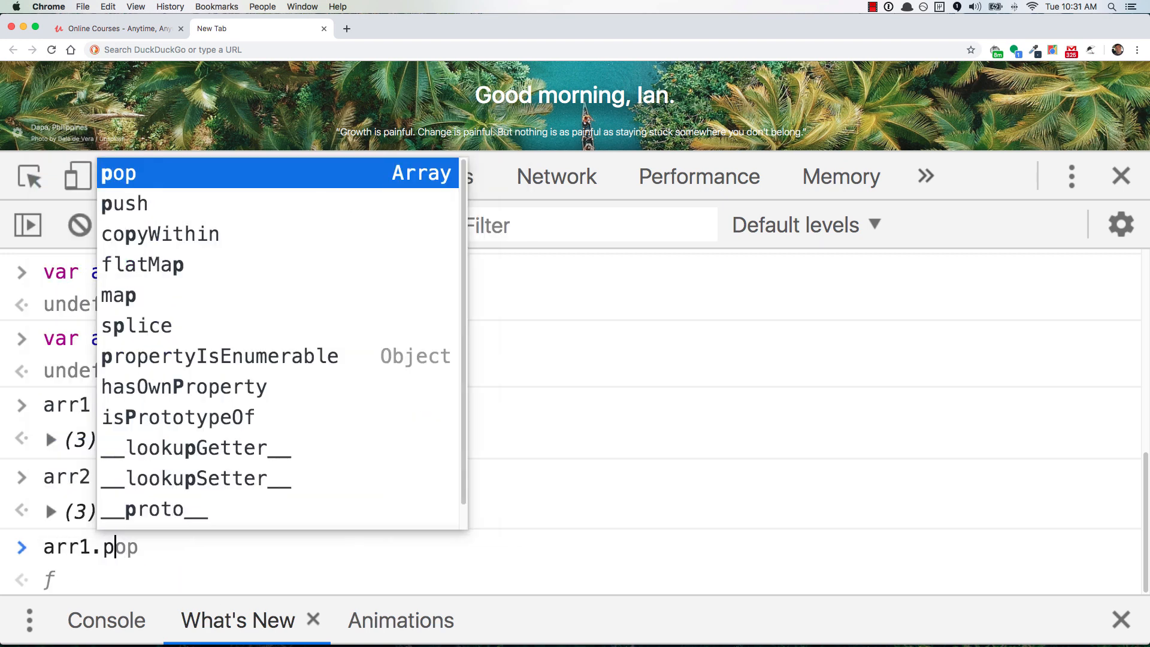
{"action": "key", "text": "Return"}
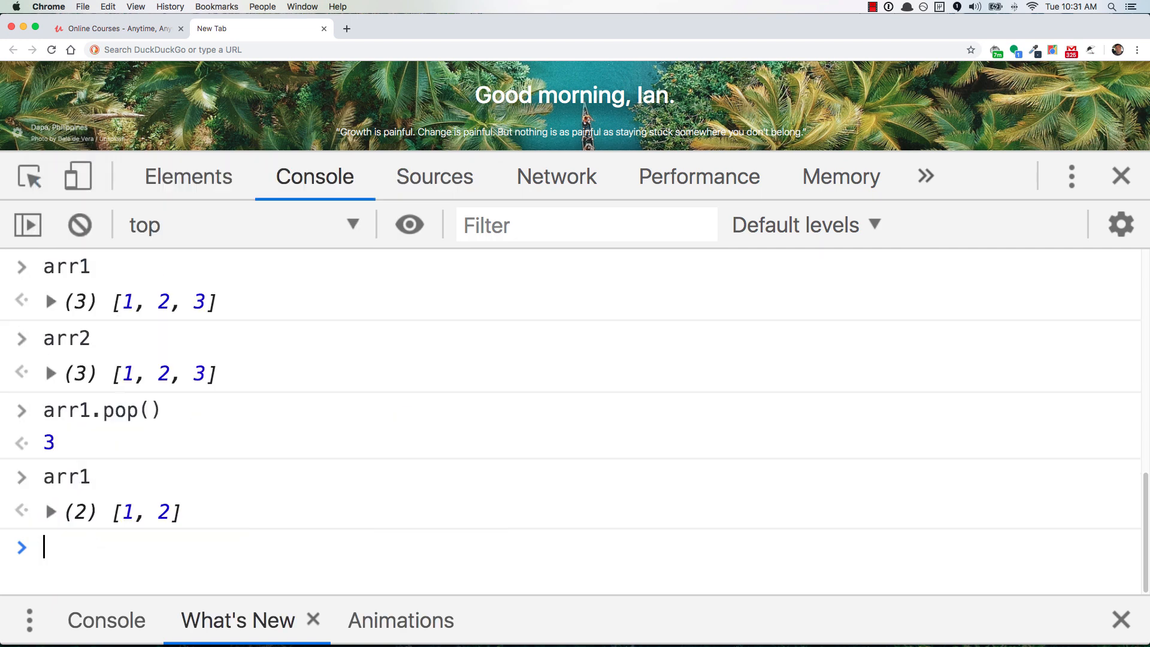
{"action": "type", "text": "arr2"}
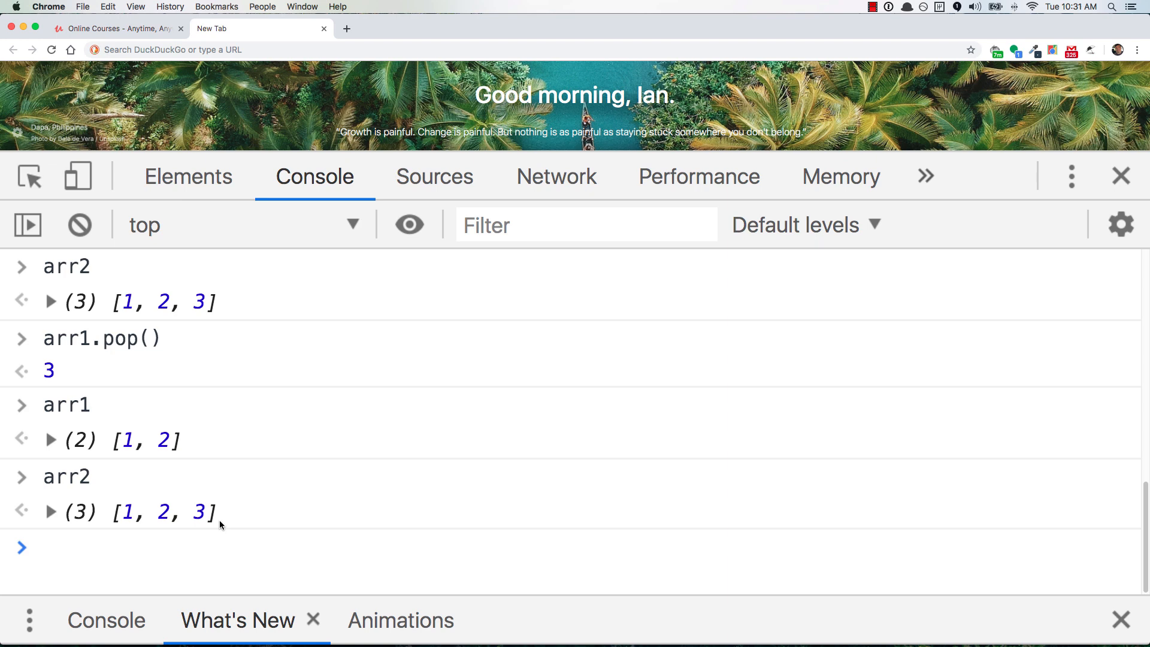
{"action": "type", "text": ".slic"}
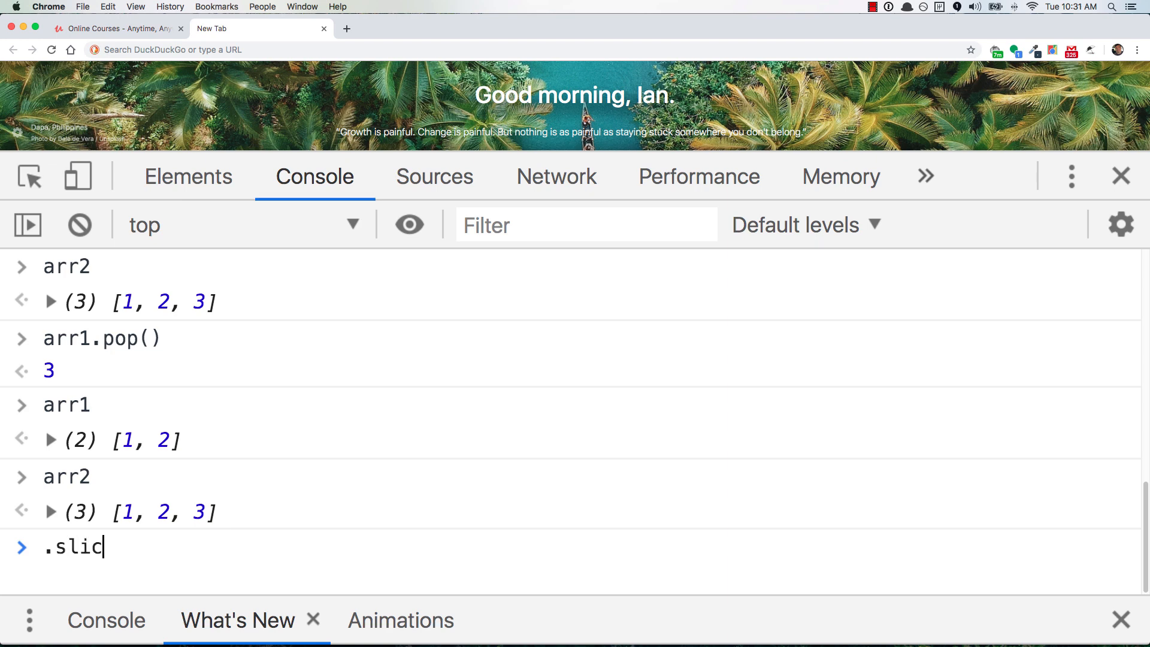
{"action": "type", "text": "e()"}
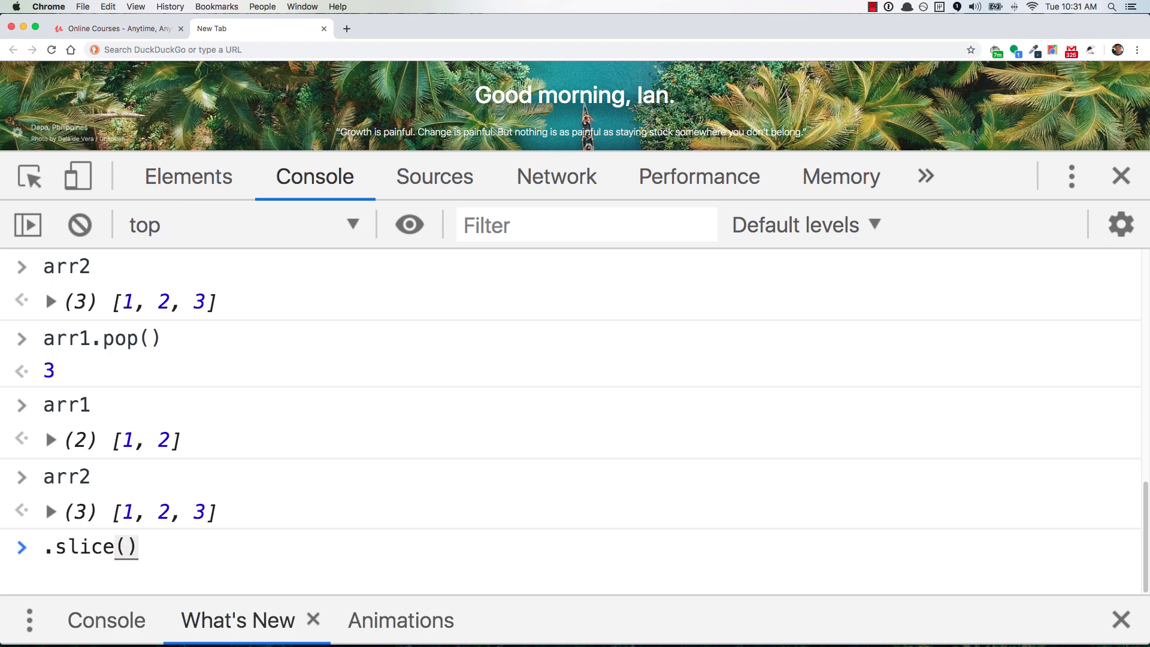